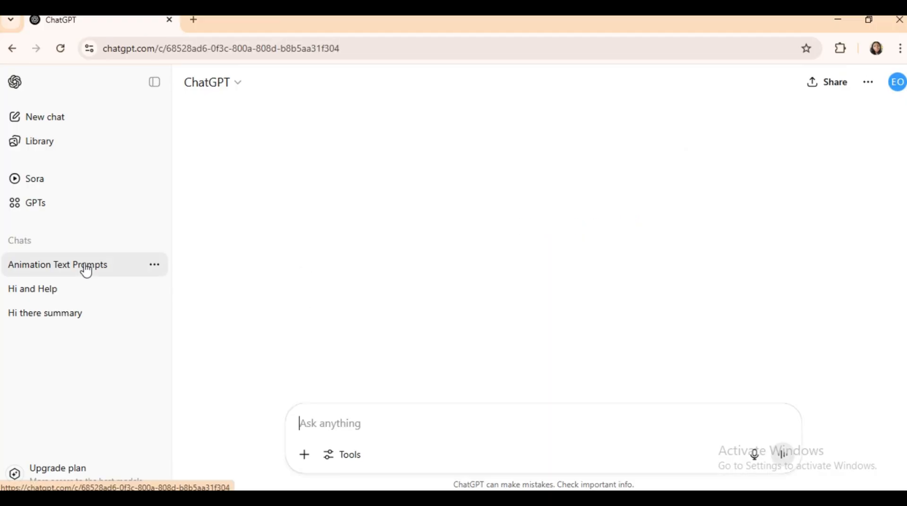
- Open the 'Animation Text Prompts' chat and scroll past its avatar images to the prompt reply
click(57, 264)
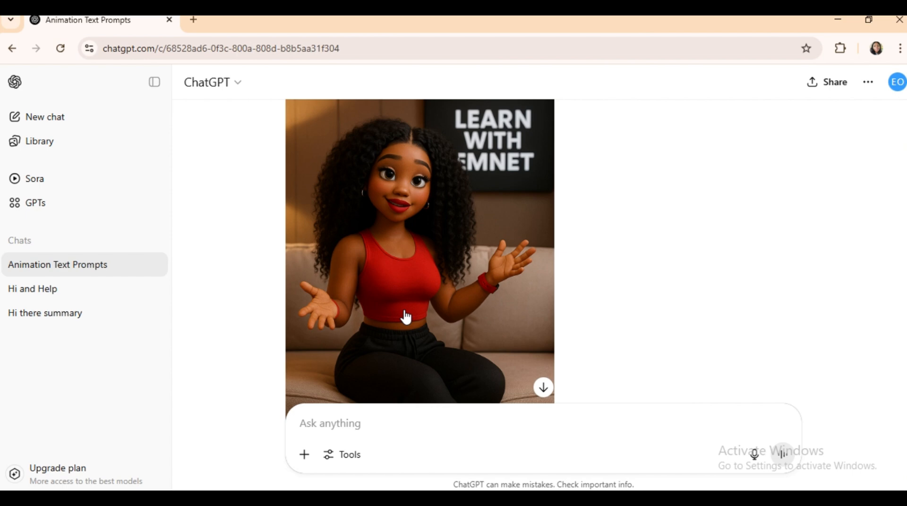
mouse_move(407, 317)
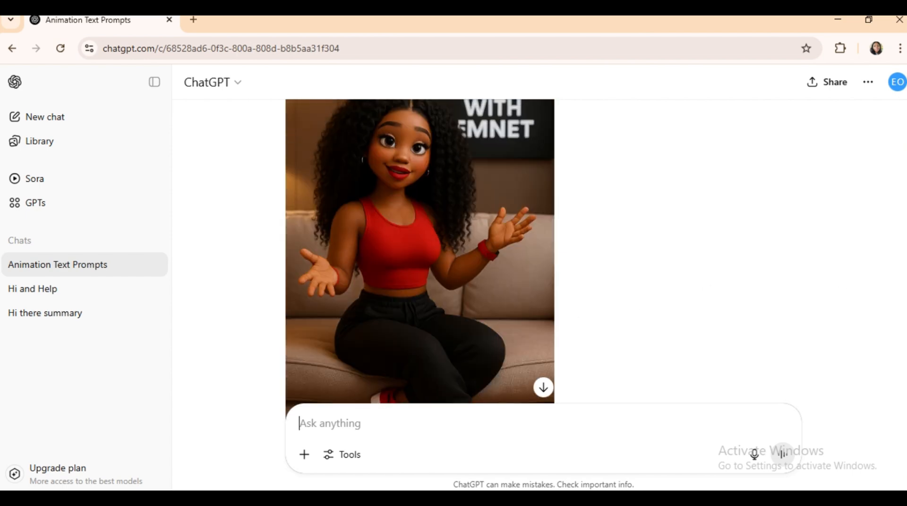
scroll(up, 3)
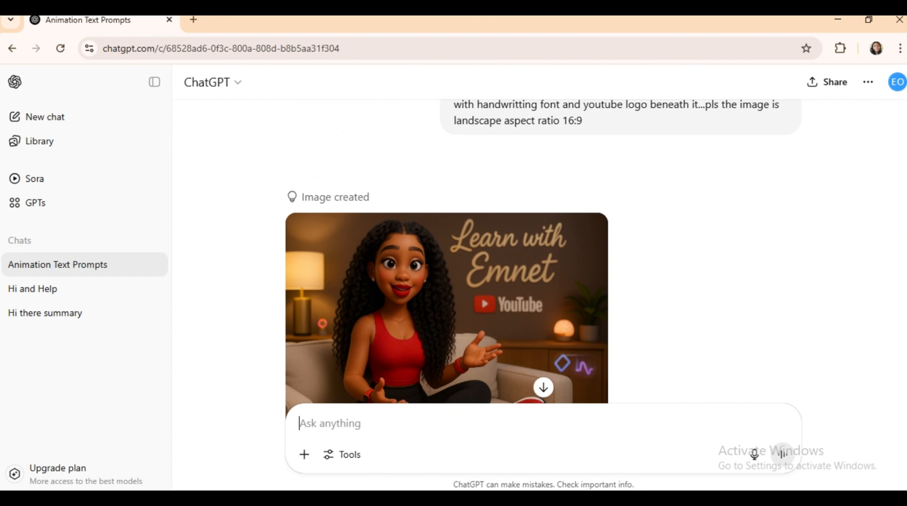
scroll(down, 3)
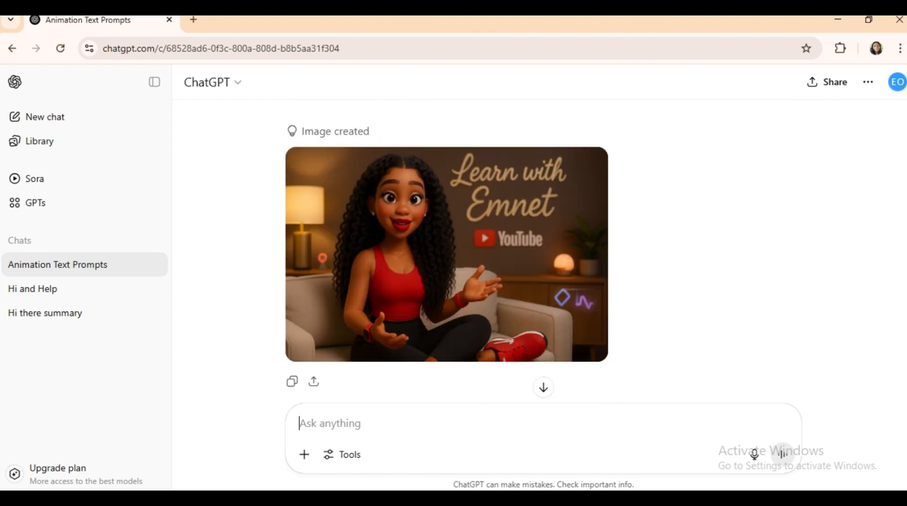
scroll(down, 3)
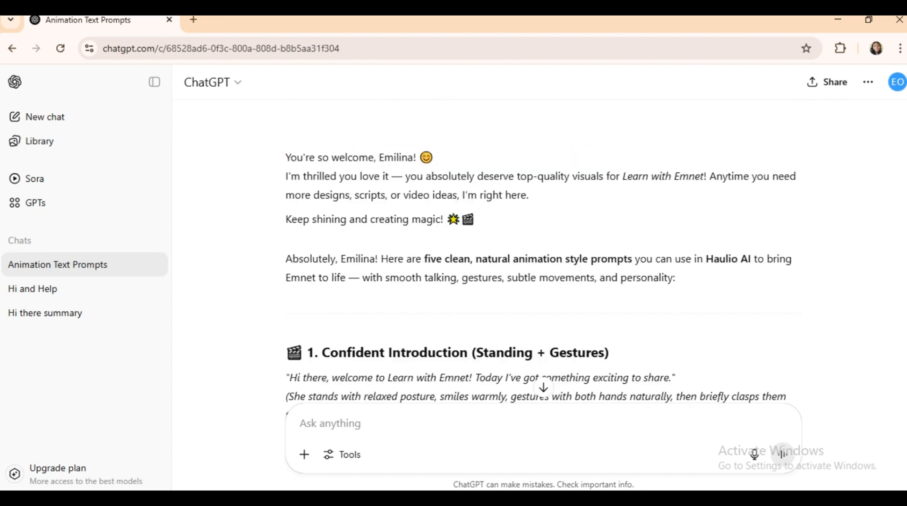
mouse_move(746, 283)
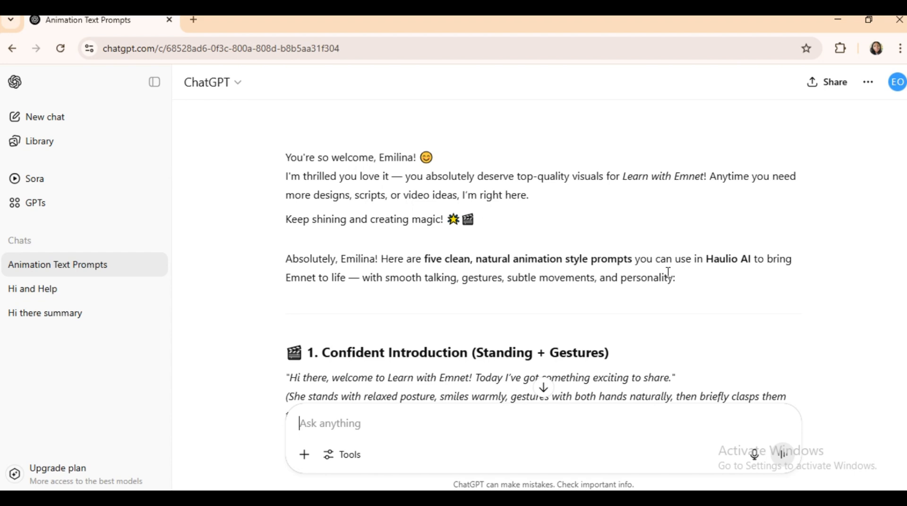
mouse_move(668, 273)
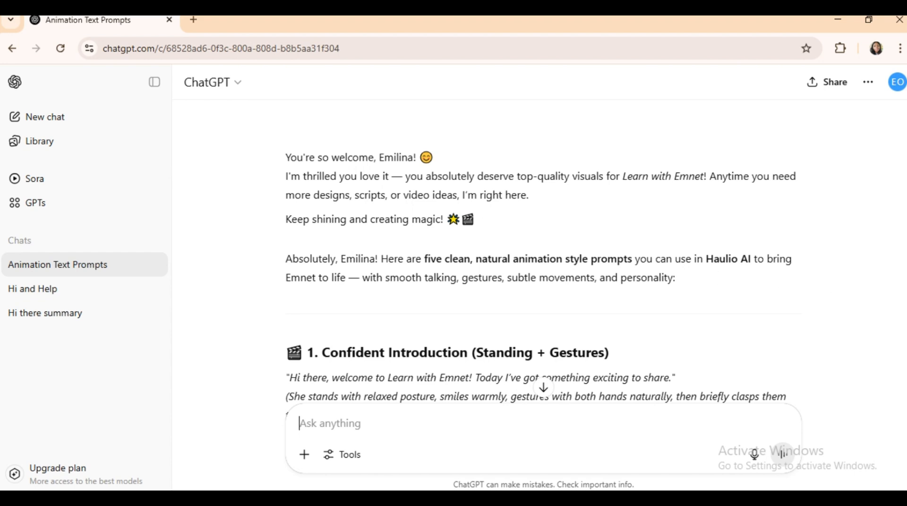
mouse_move(636, 310)
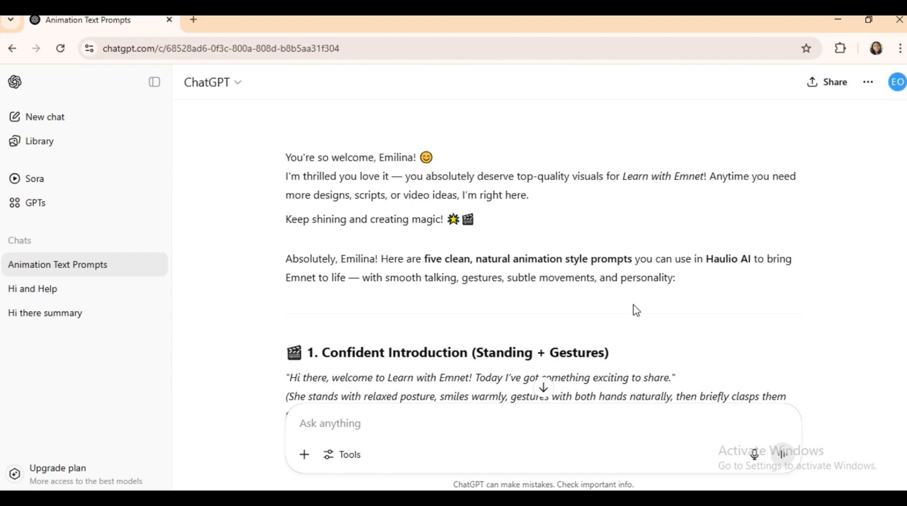
mouse_move(635, 309)
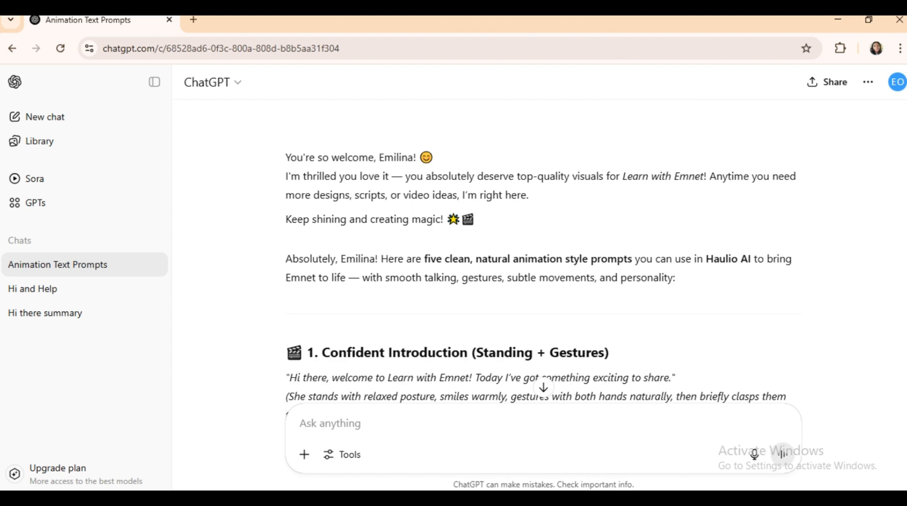
- Scroll through the reply's five animation prompts for bringing Emnet to life
scroll(down, 3)
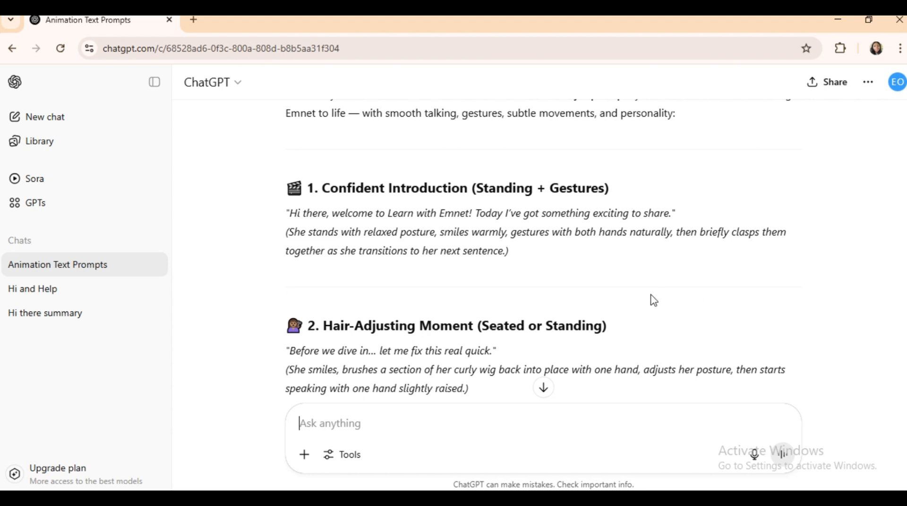
mouse_move(505, 229)
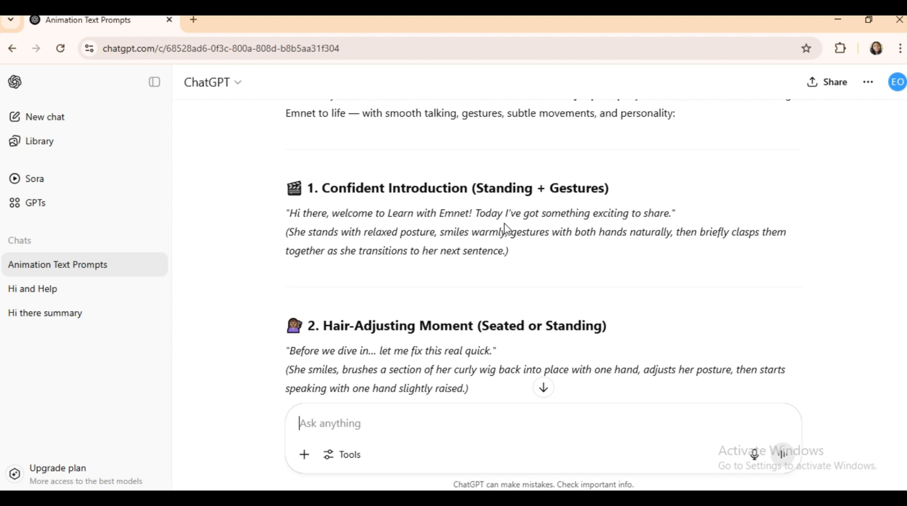
mouse_move(788, 273)
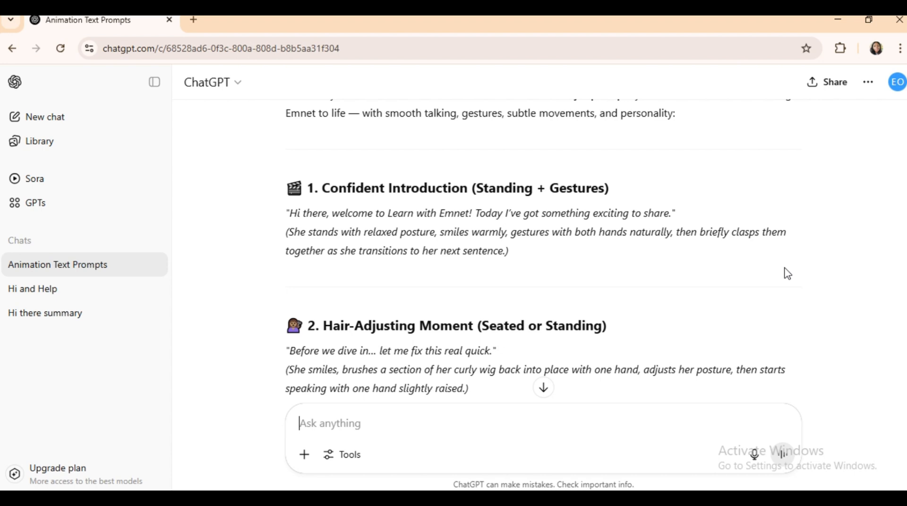
mouse_move(584, 247)
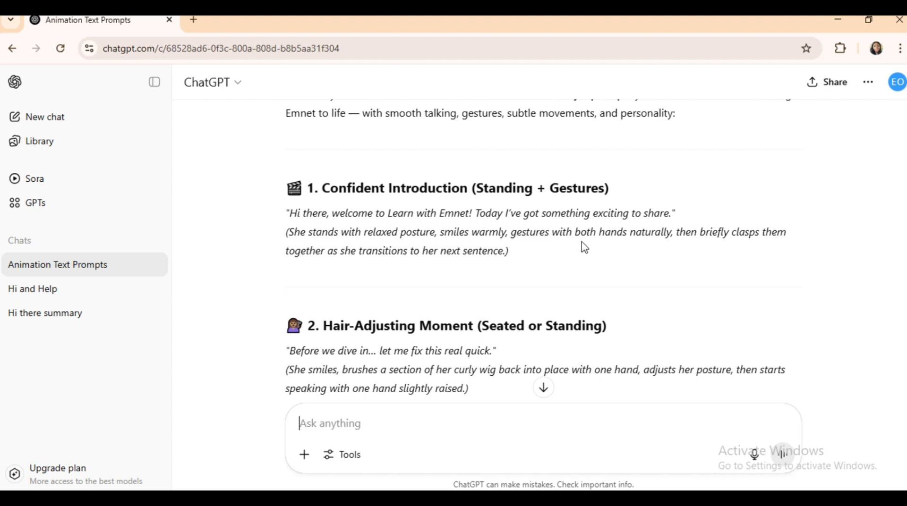
mouse_move(731, 249)
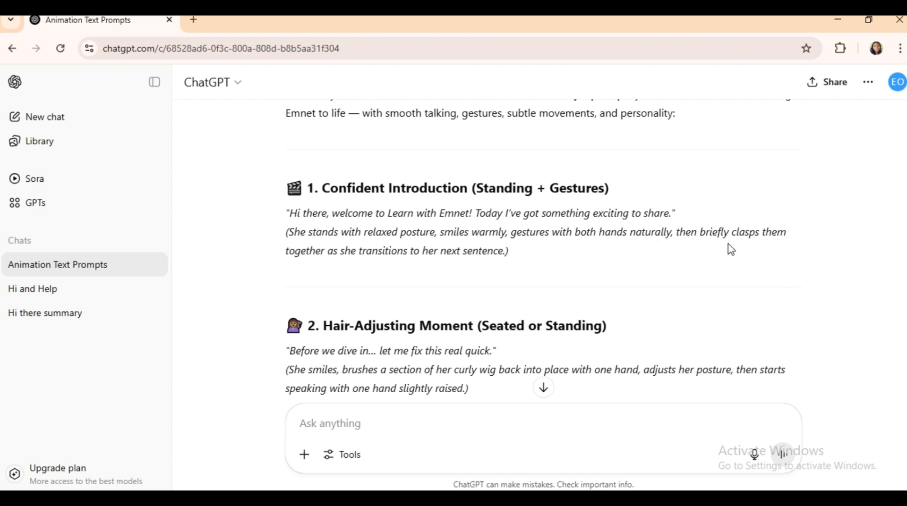
mouse_move(768, 304)
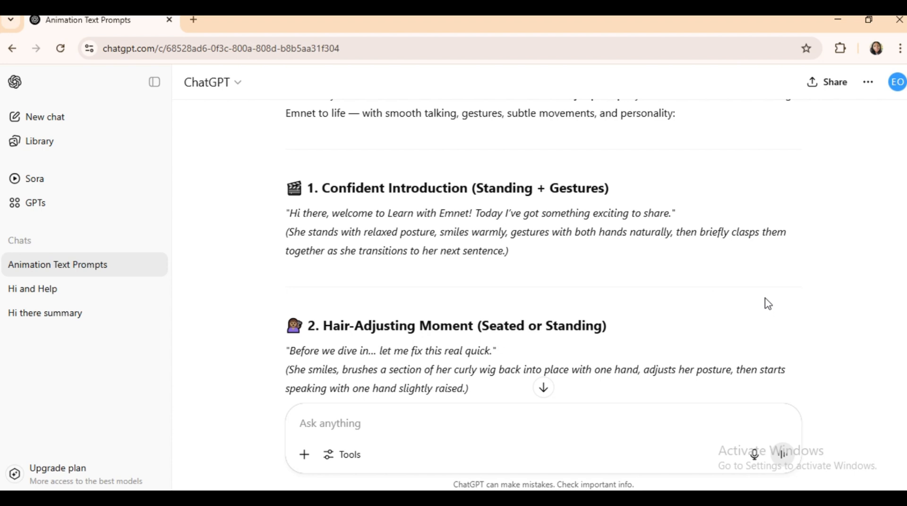
mouse_move(399, 180)
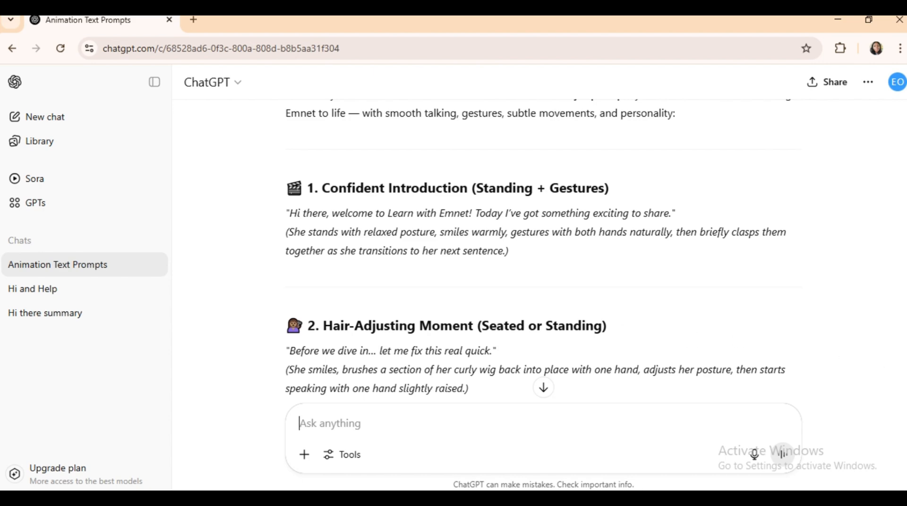
scroll(down, 3)
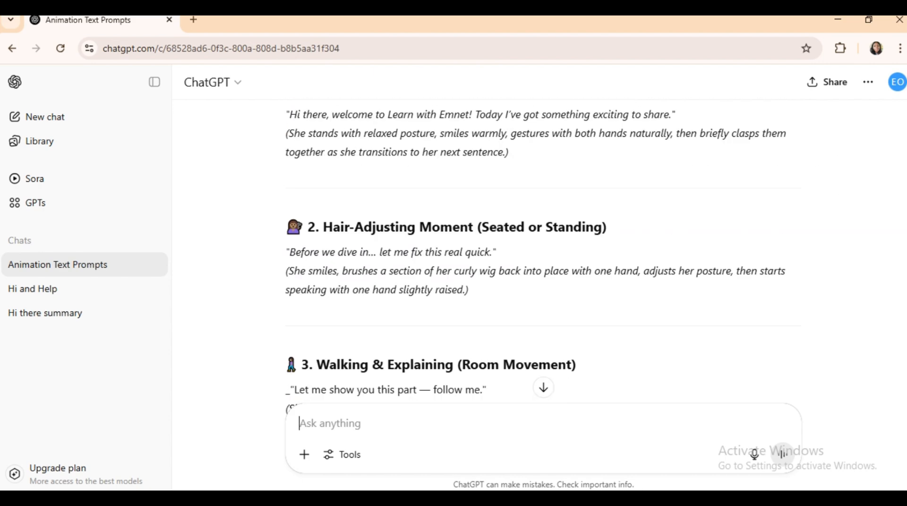
scroll(up, 3)
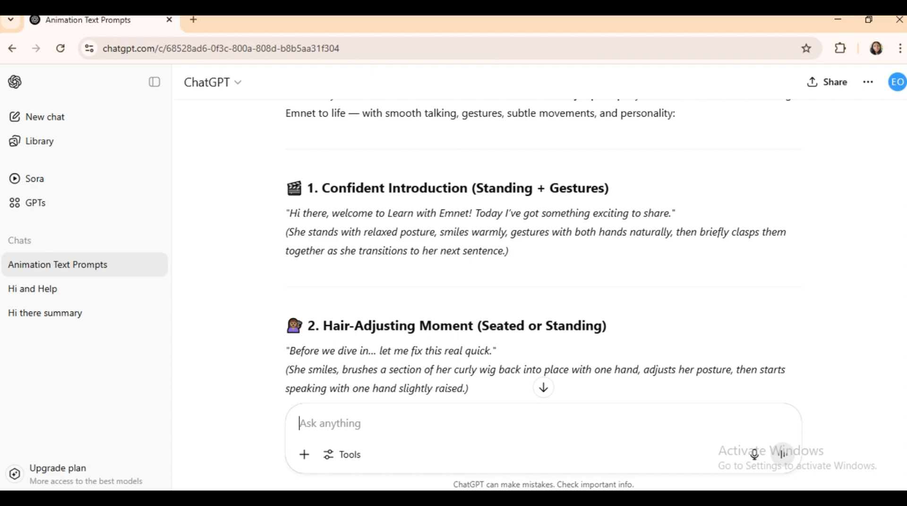
scroll(down, 3)
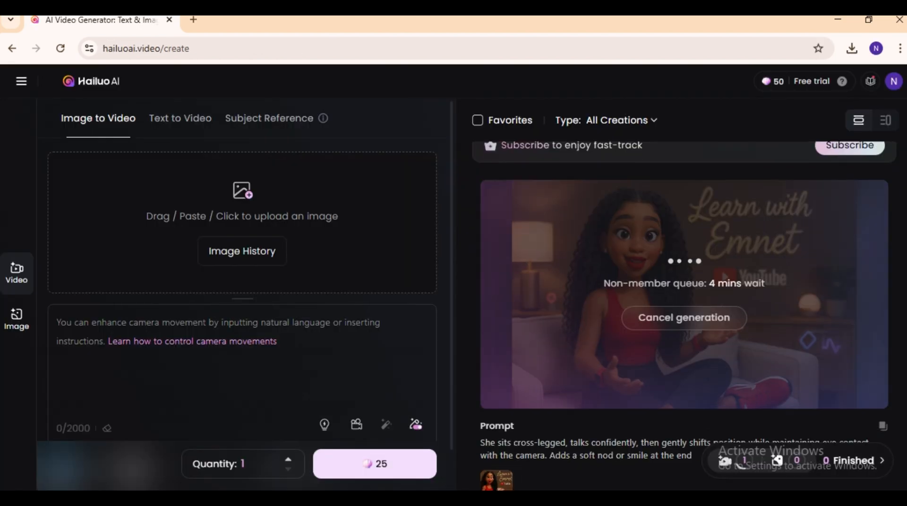
- Open the six-second clip of the seated character talking with hand gestures from the feed
scroll(down, 3)
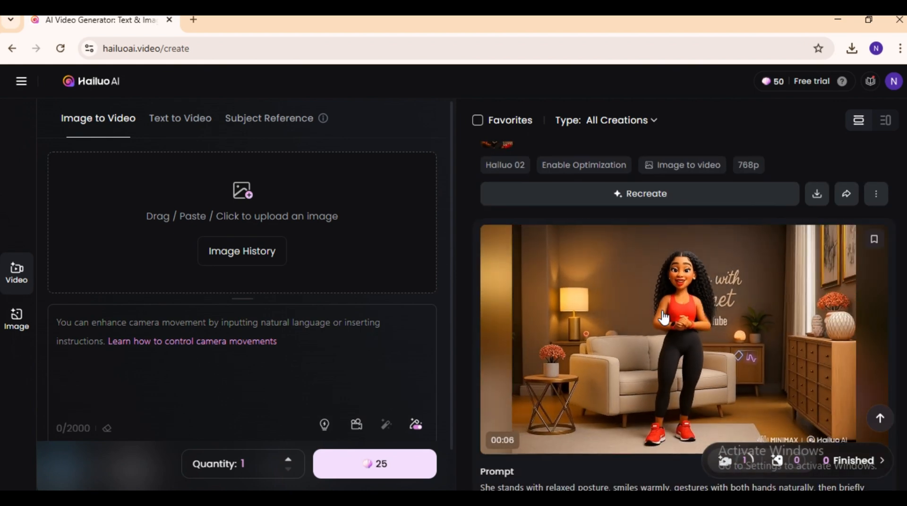
click(683, 339)
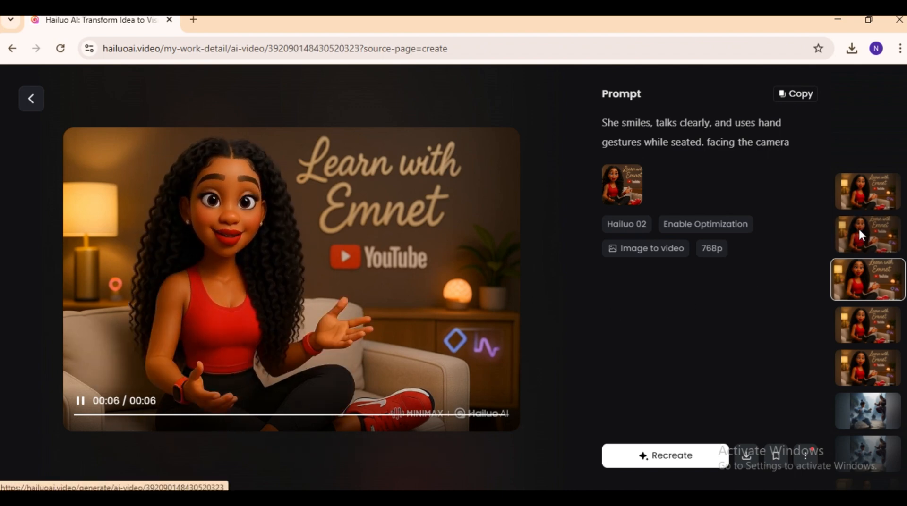
- Open the leaning-forward, palms-open clip with a pull-out camera move from the strip
click(867, 279)
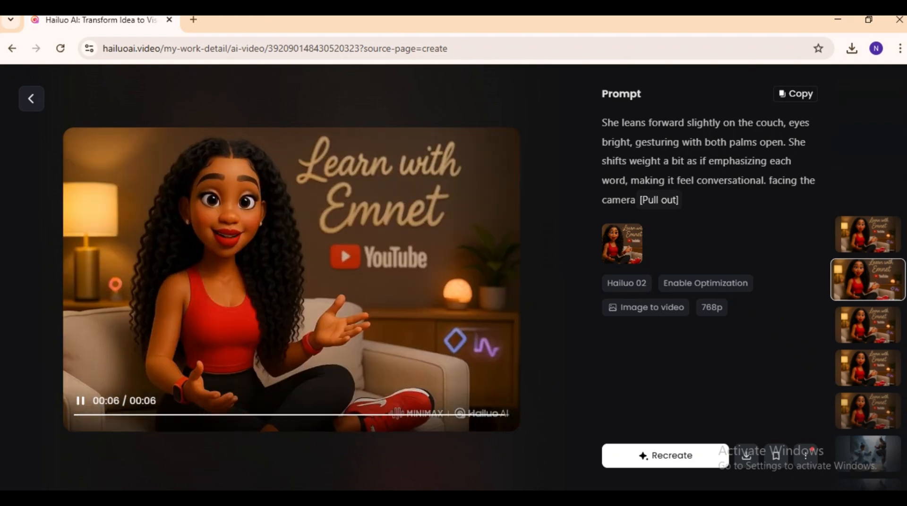
mouse_move(542, 377)
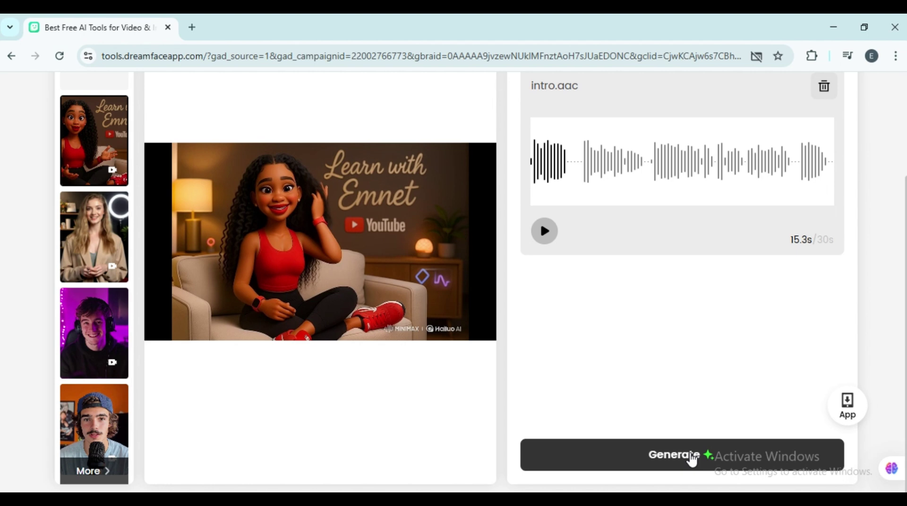
- Generate the avatar video from intro.aac and play the finished clip full screen
click(673, 455)
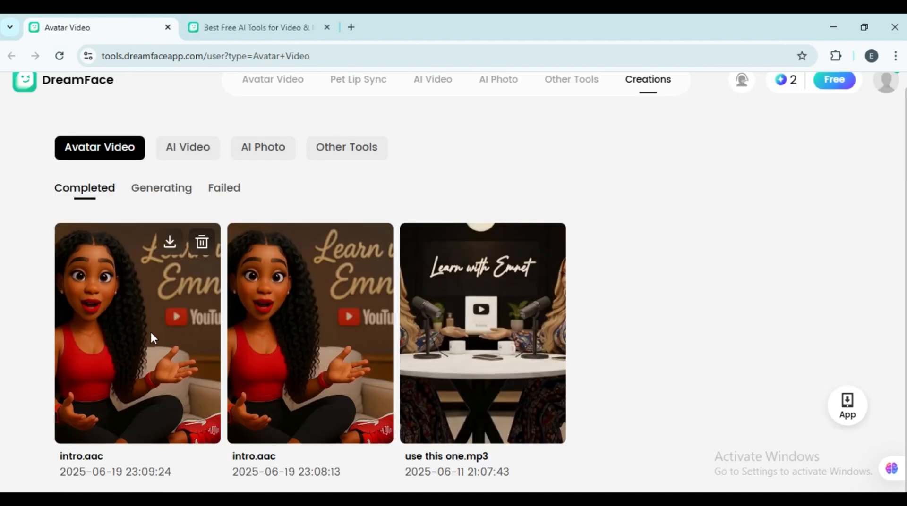
click(137, 332)
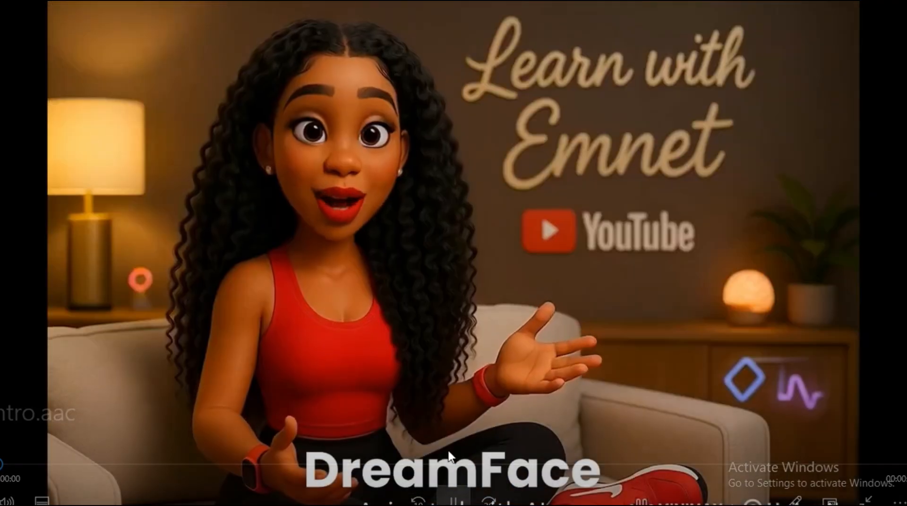